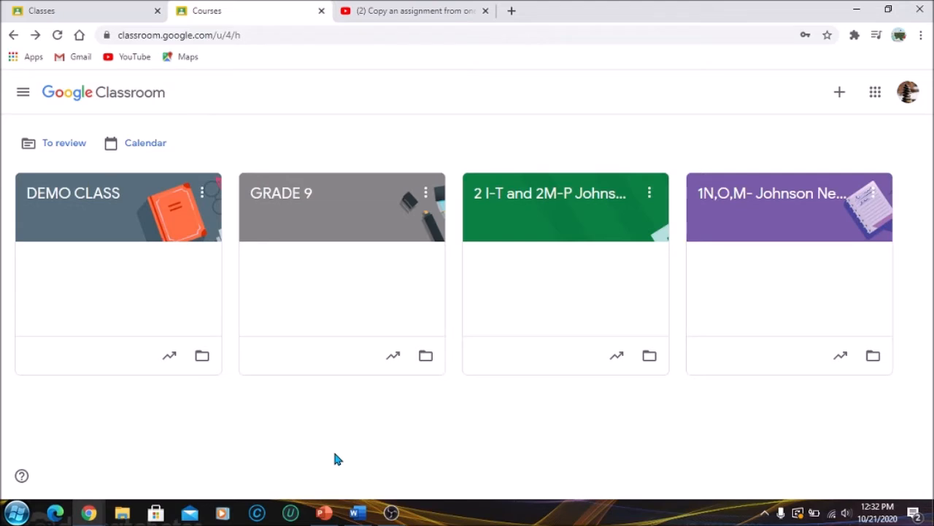
mouse_move(584, 104)
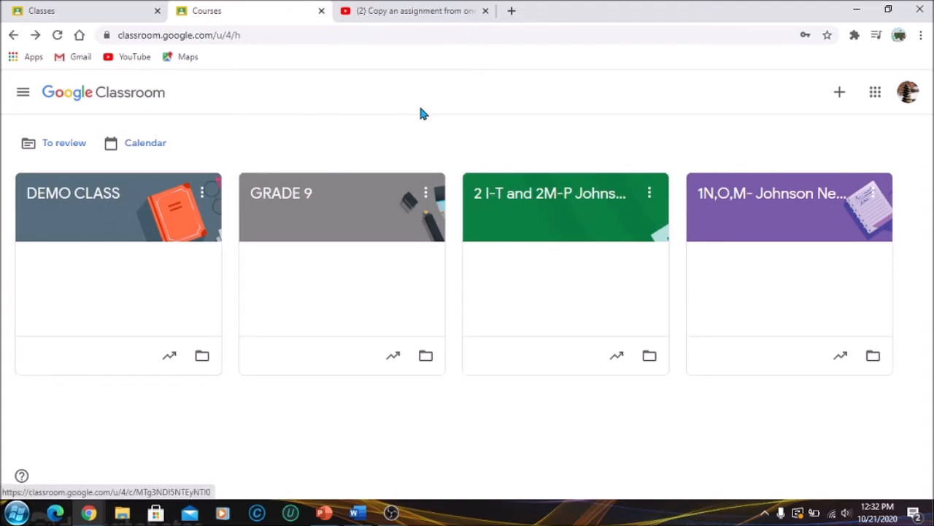
mouse_move(550, 193)
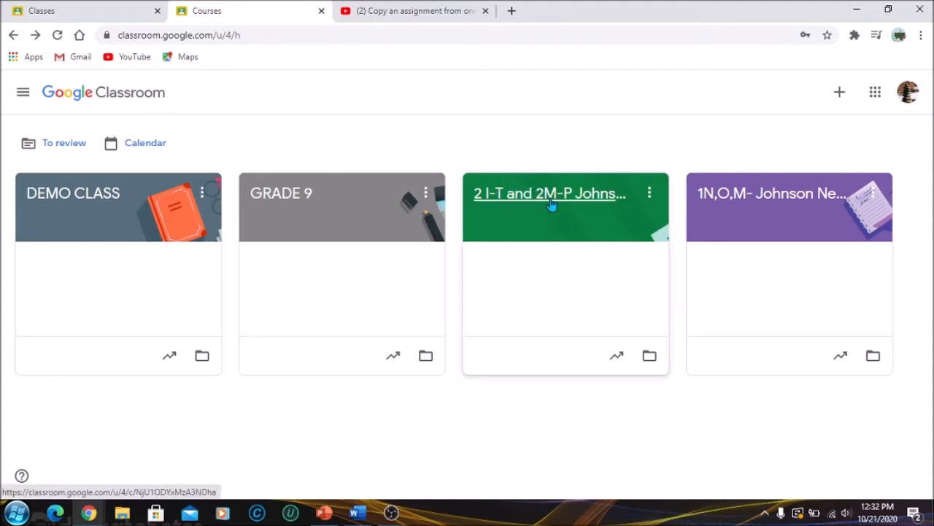
Step: Open the Johnson-Nembhard class's Classwork and preview the Paragraphs of the letter of complaint assignment
click(549, 193)
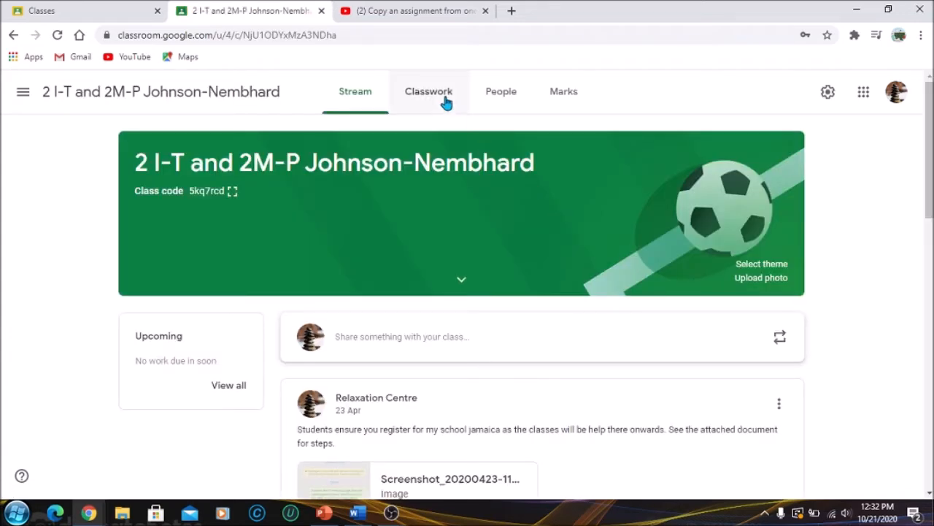
click(428, 91)
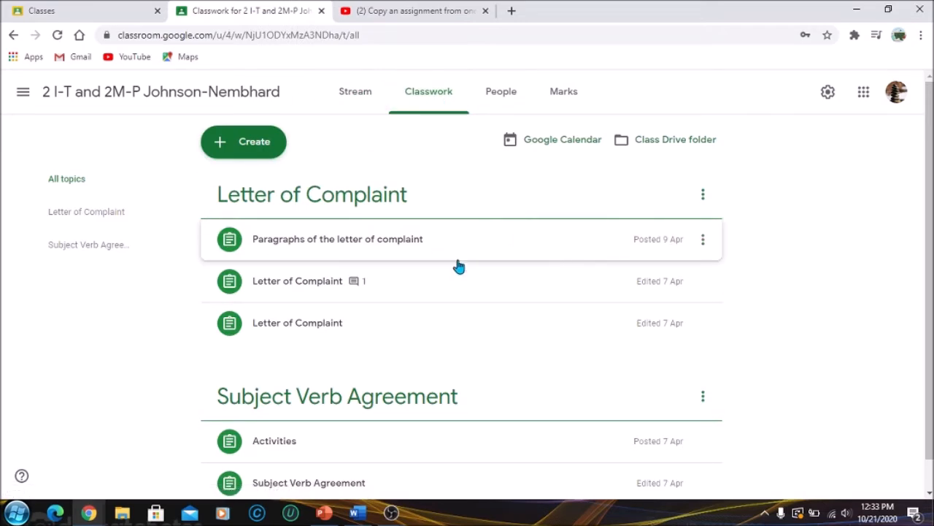
mouse_move(540, 236)
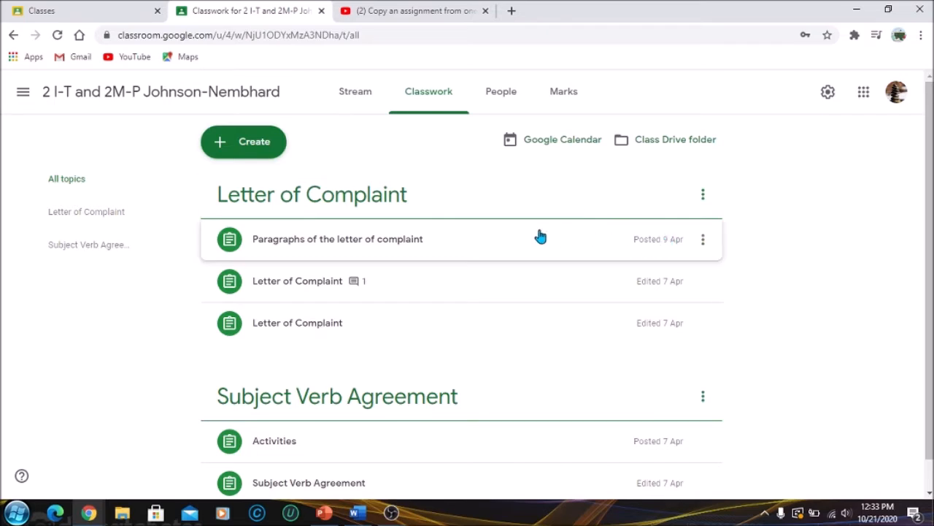
click(338, 239)
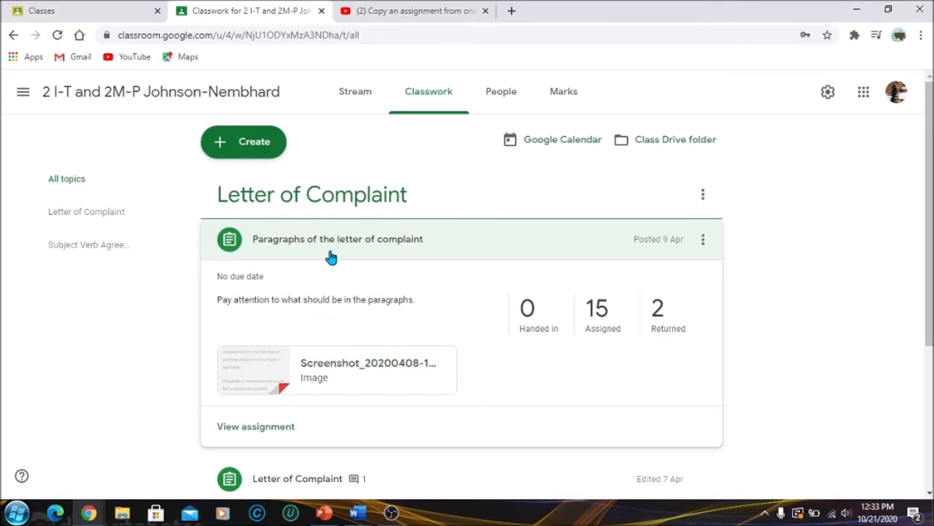
mouse_move(369, 234)
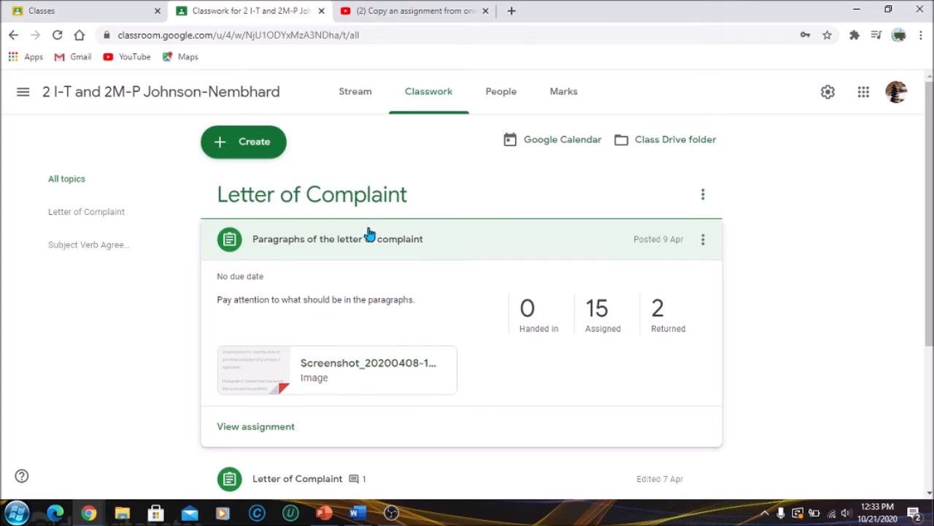
click(337, 239)
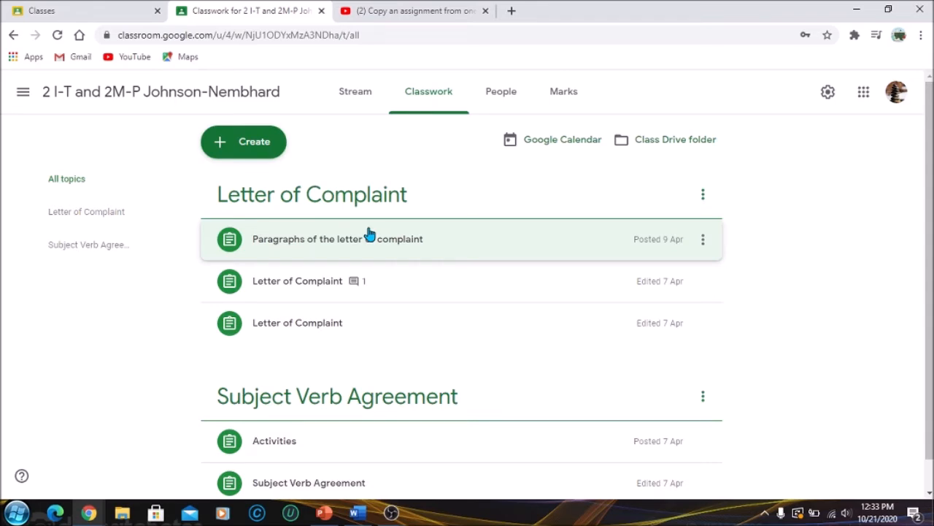
mouse_move(149, 112)
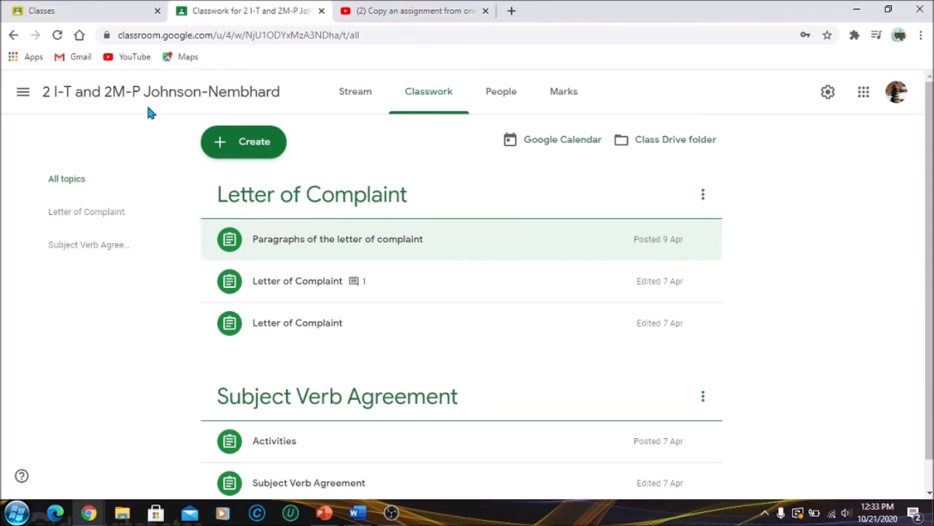
mouse_move(14, 35)
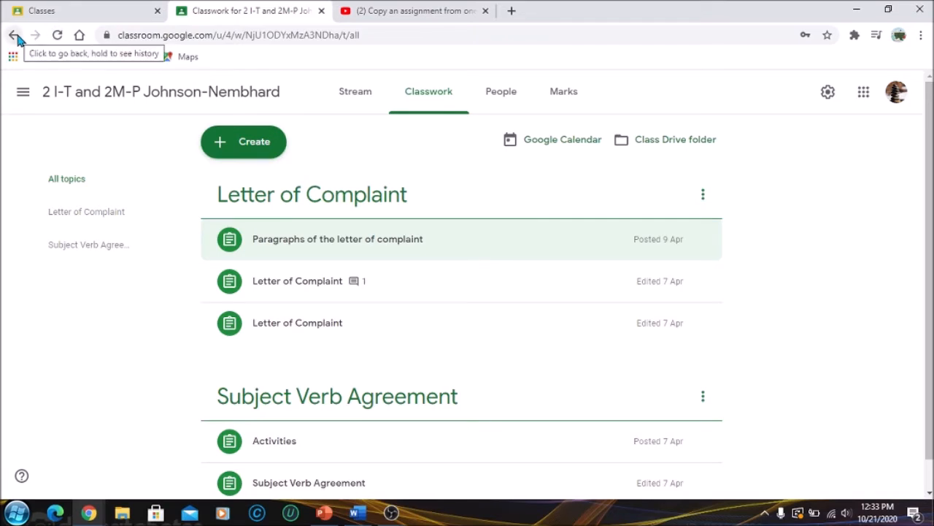
Step: Go back to the class list, open DEMO CLASS's Classwork, and show the Create menu
click(14, 35)
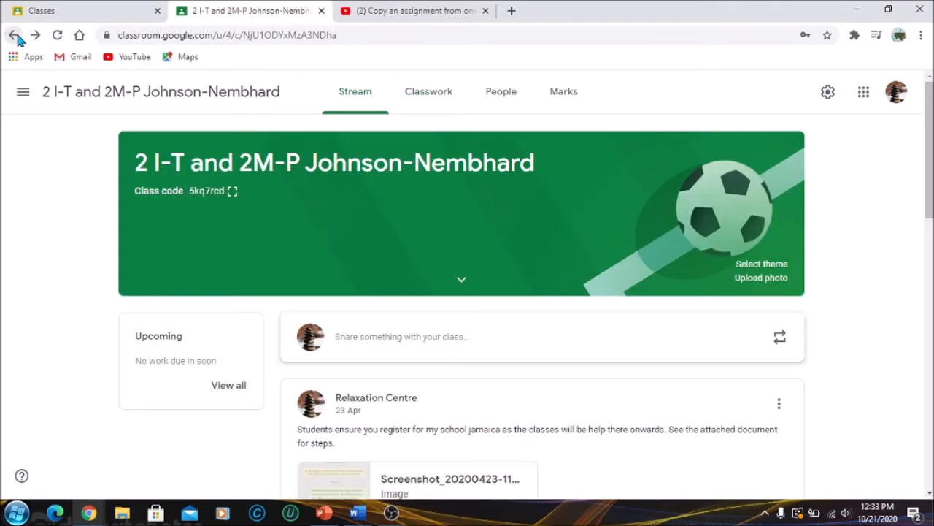
click(13, 35)
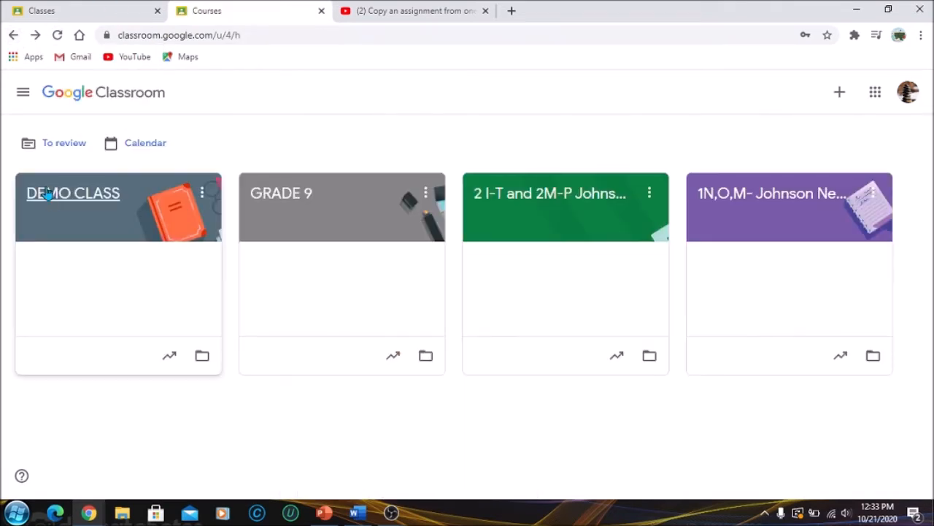
mouse_move(69, 192)
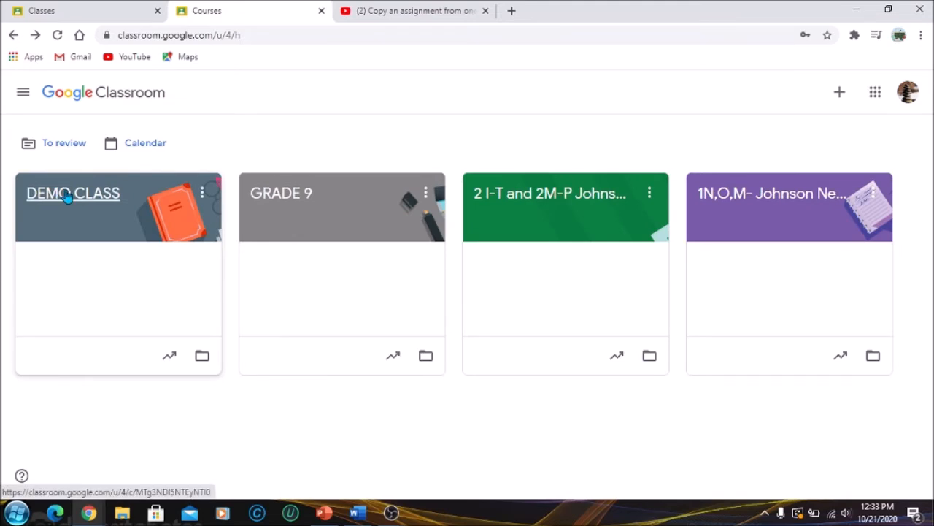
click(73, 193)
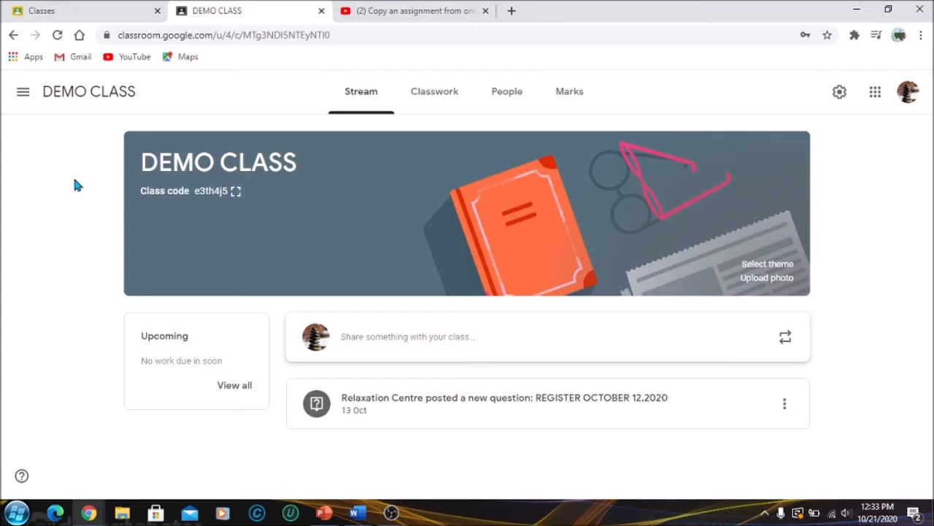
click(434, 91)
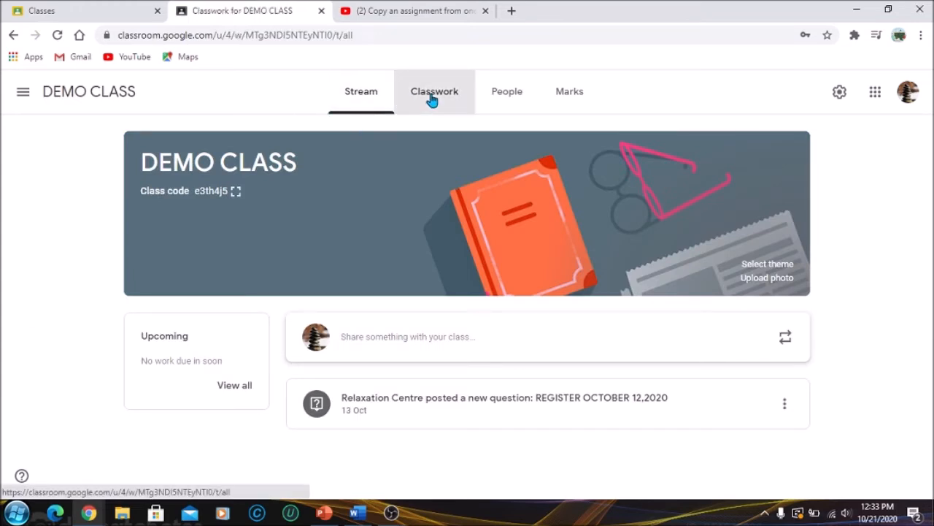
click(434, 91)
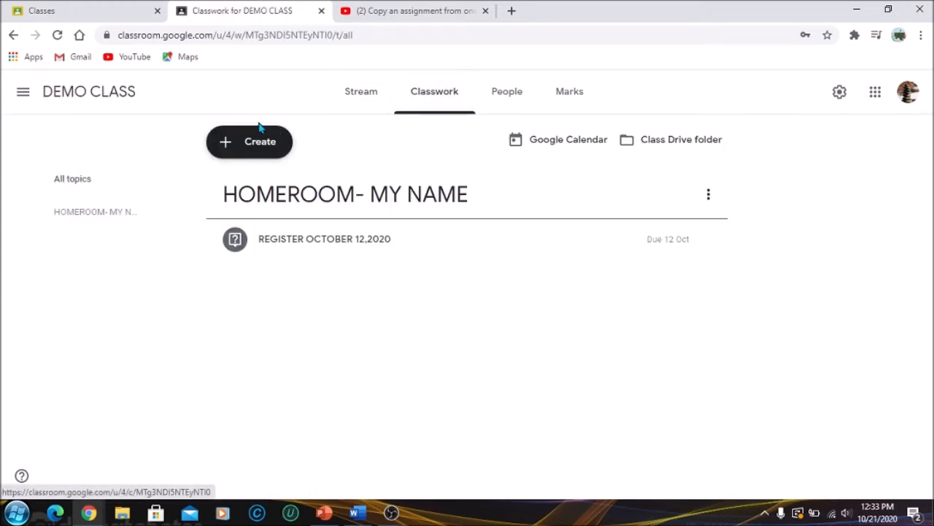
click(249, 141)
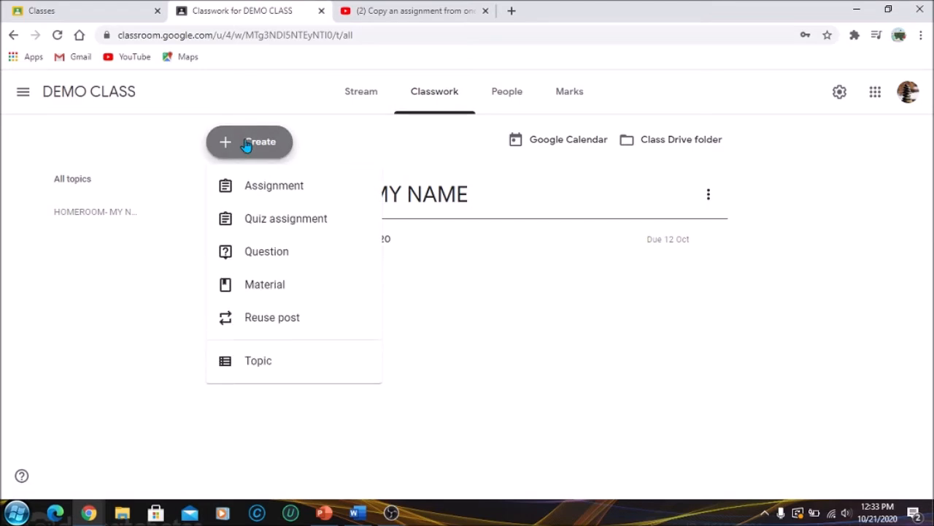
Step: Reuse the Letter of Complaint post from the Johnson-Nembhard class, copying all attachments
click(283, 323)
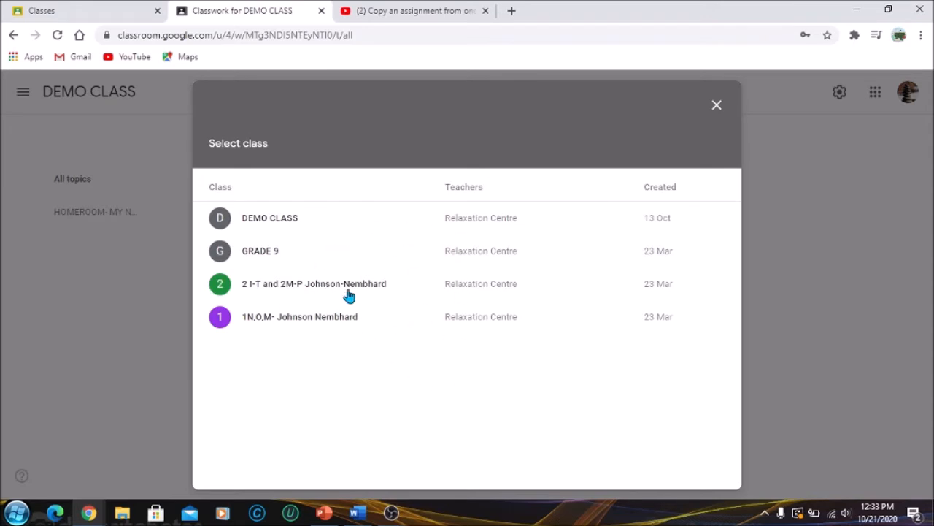
mouse_move(338, 319)
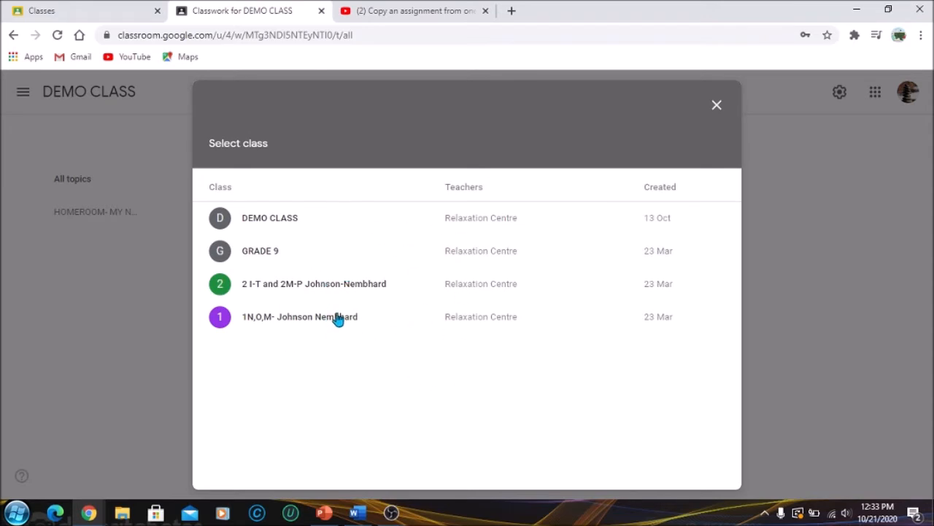
mouse_move(329, 283)
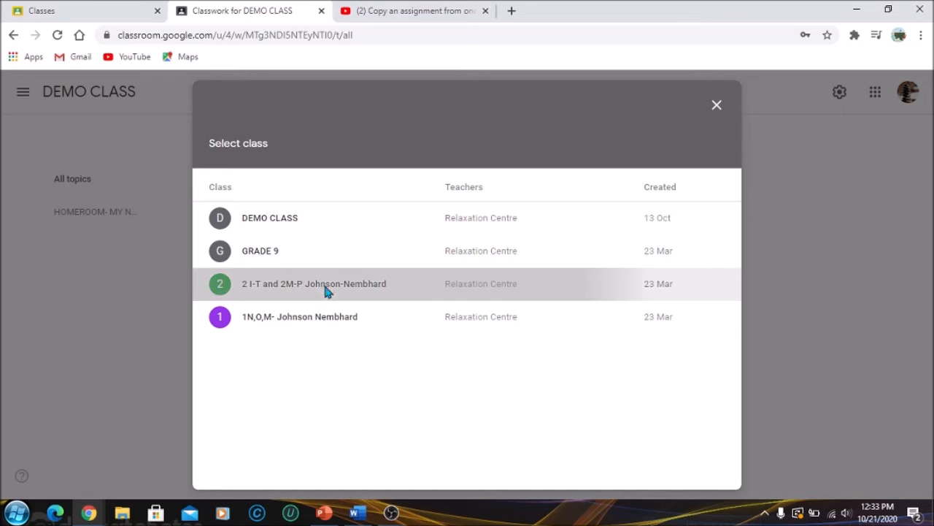
click(314, 283)
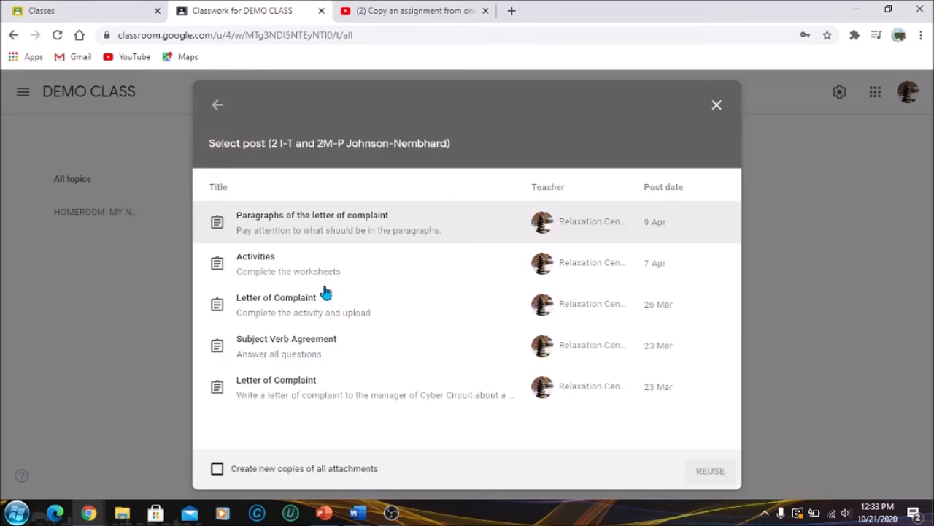
mouse_move(331, 255)
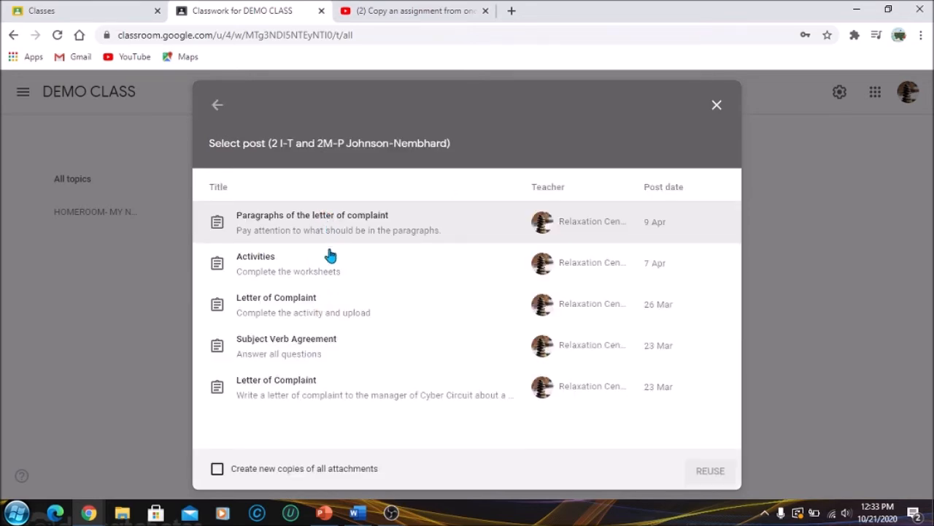
mouse_move(330, 346)
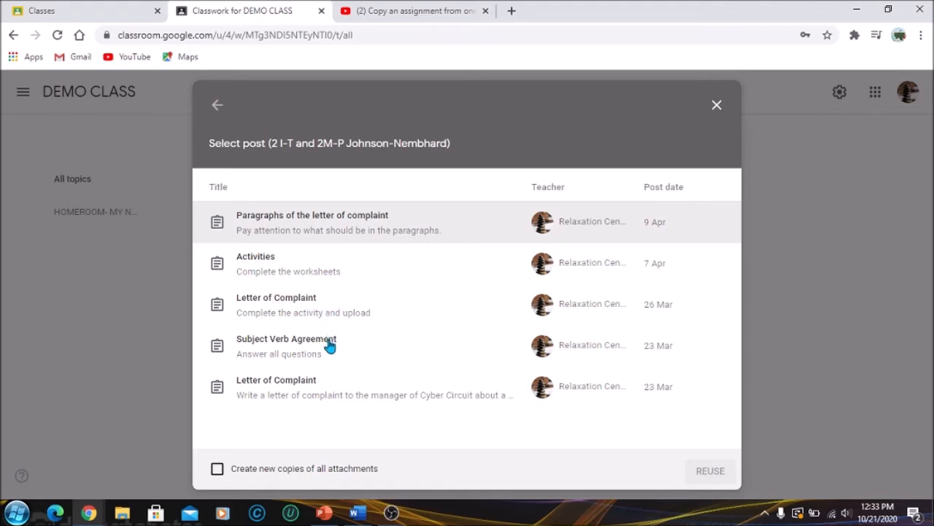
mouse_move(261, 304)
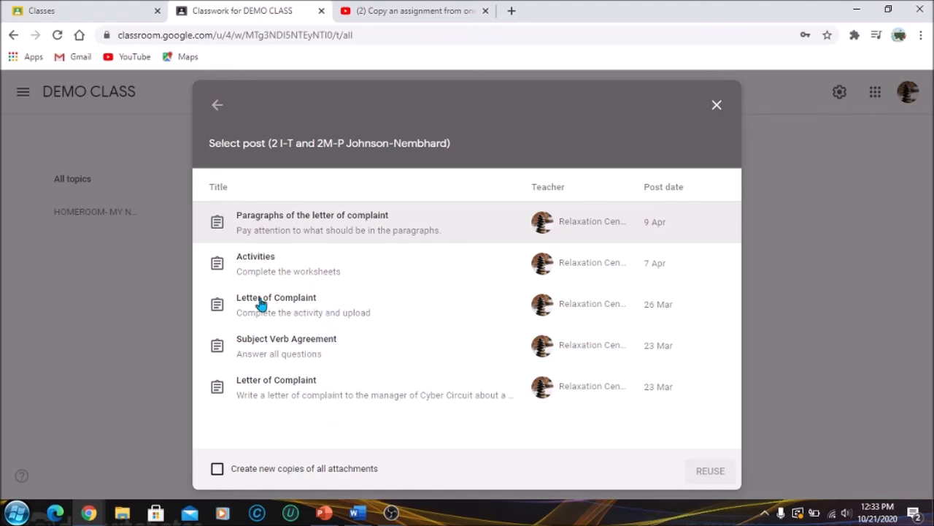
mouse_move(287, 306)
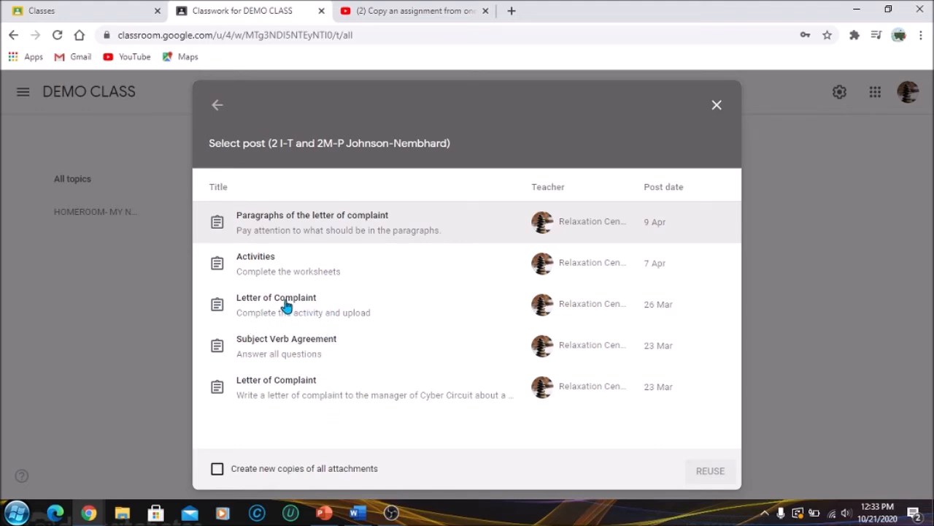
mouse_move(263, 305)
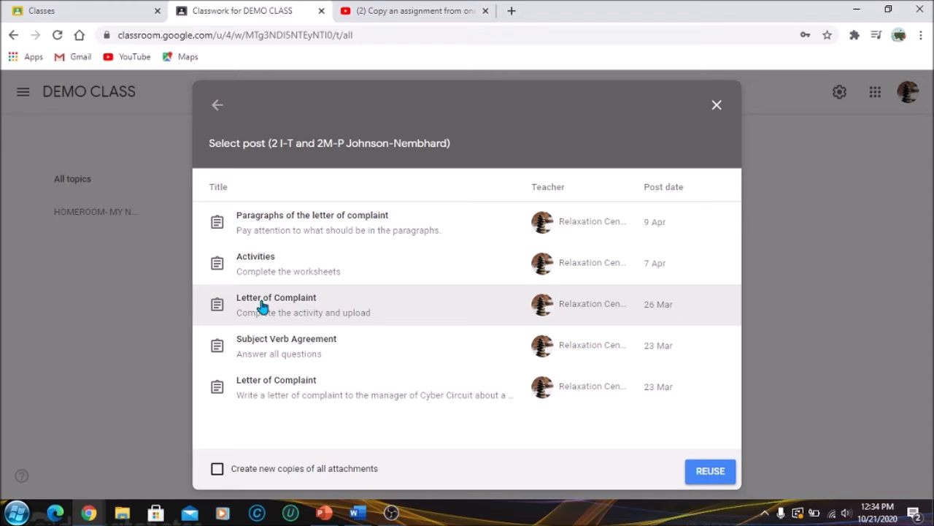
mouse_move(292, 480)
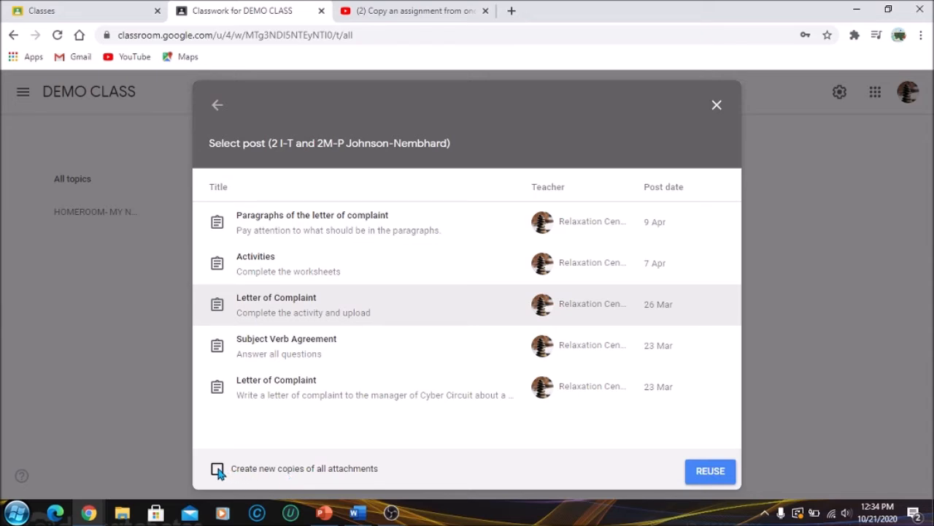
click(217, 468)
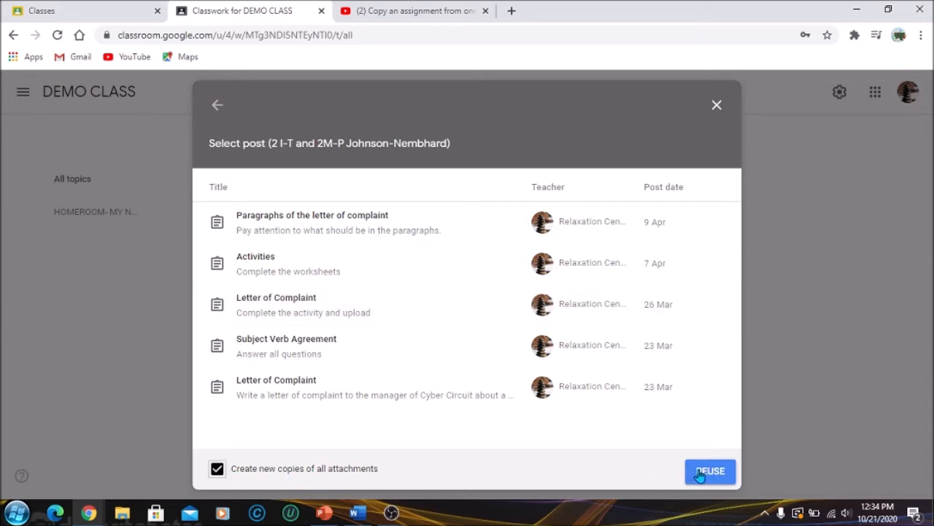
click(710, 471)
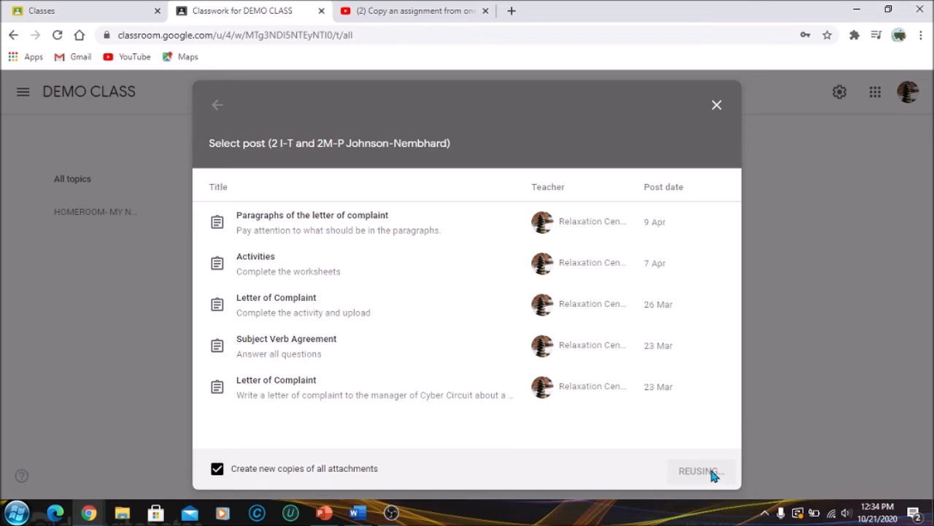
click(699, 471)
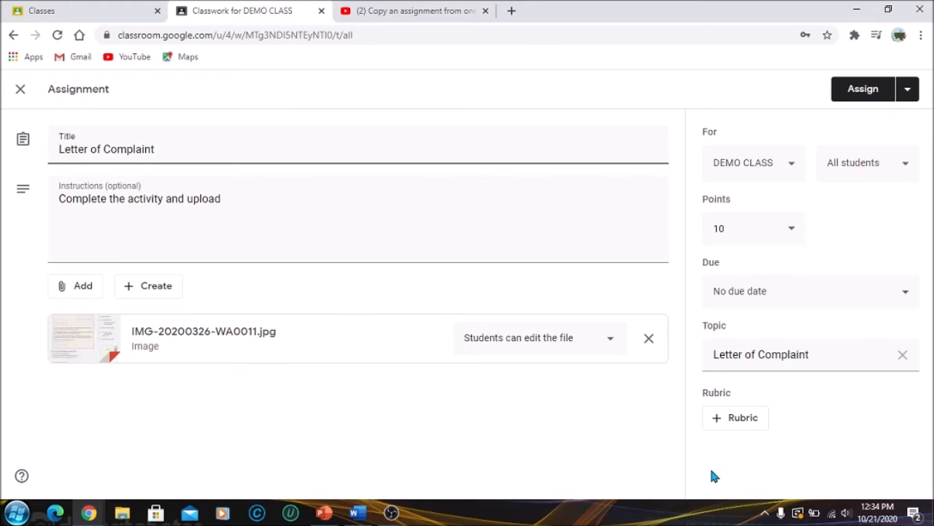
Step: Set the Letter of Complaint image to 'Make a copy for each student'
click(60, 149)
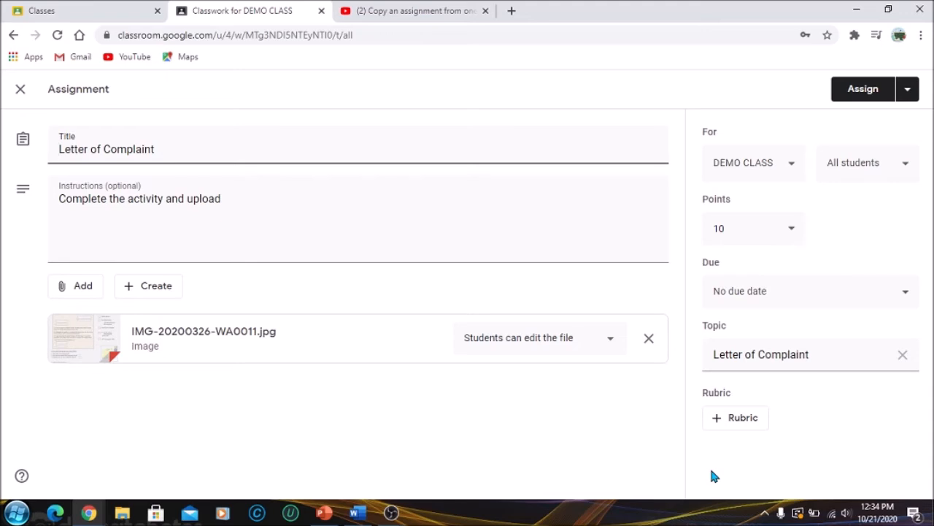
mouse_move(527, 272)
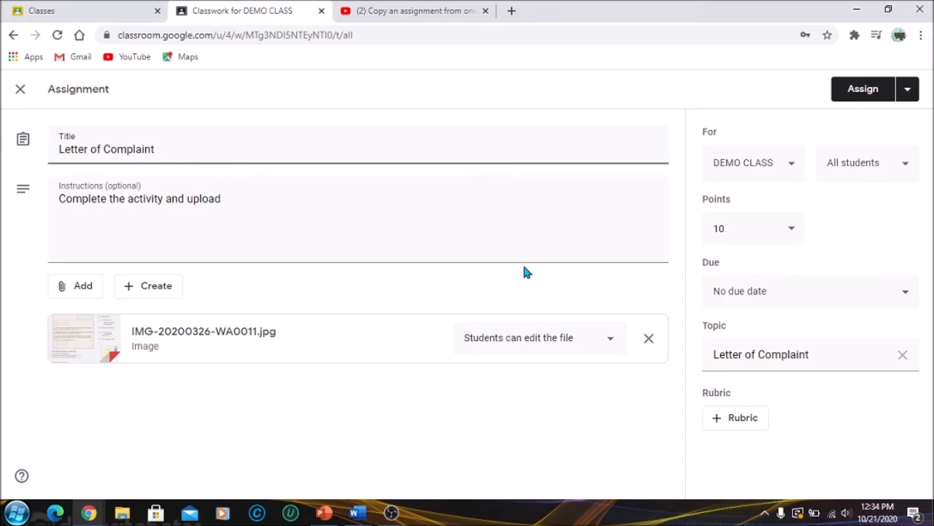
mouse_move(526, 343)
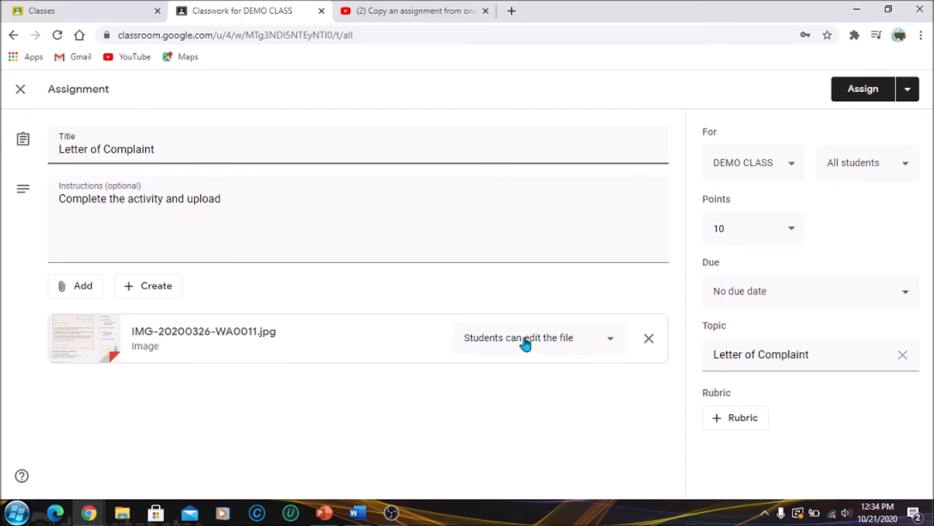
mouse_move(607, 349)
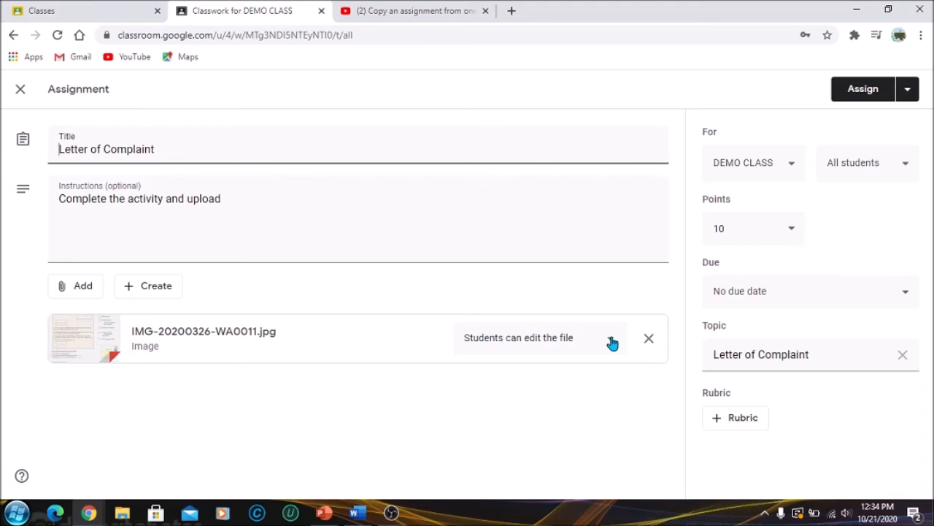
click(539, 337)
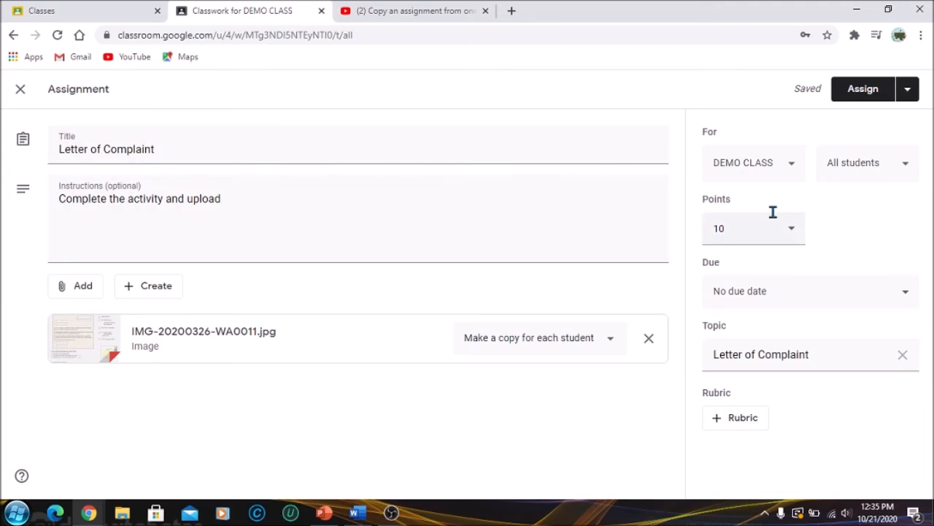
mouse_move(846, 296)
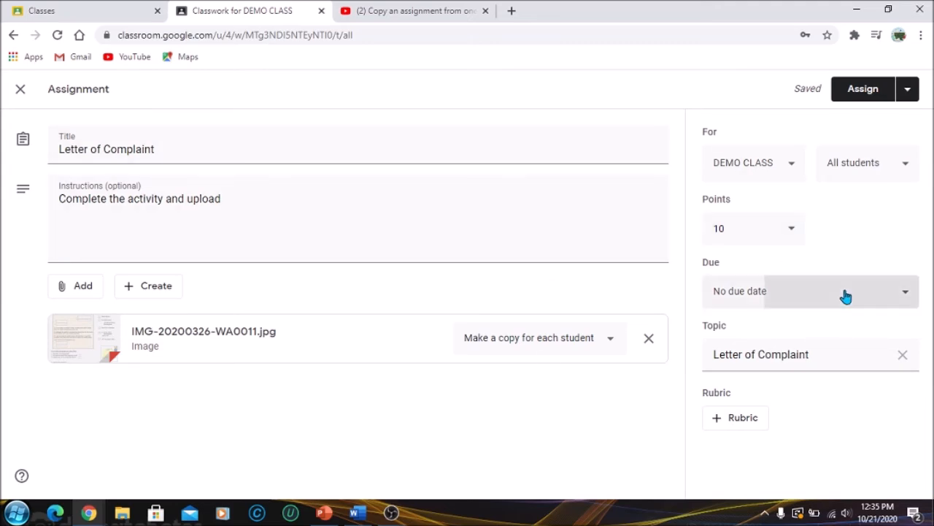
Step: Make the Letter of Complaint assignment due tomorrow and assign it
click(810, 291)
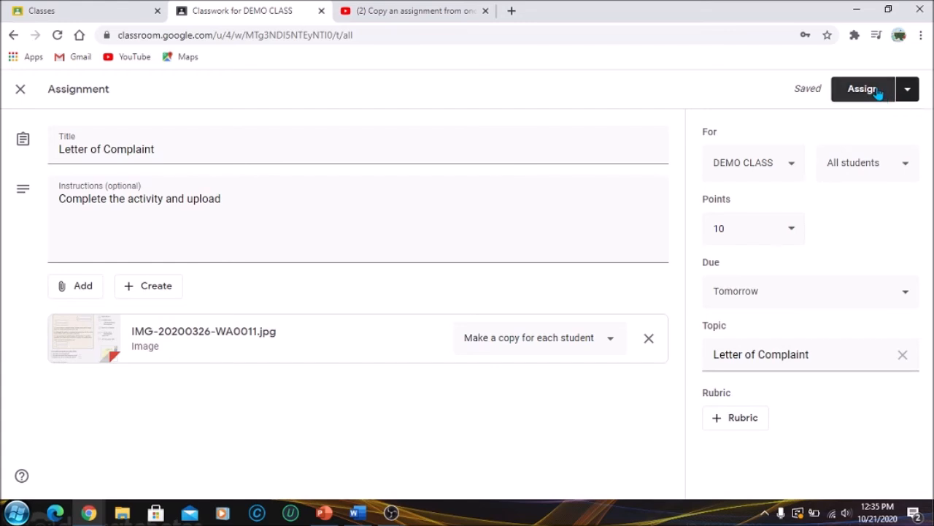
click(862, 88)
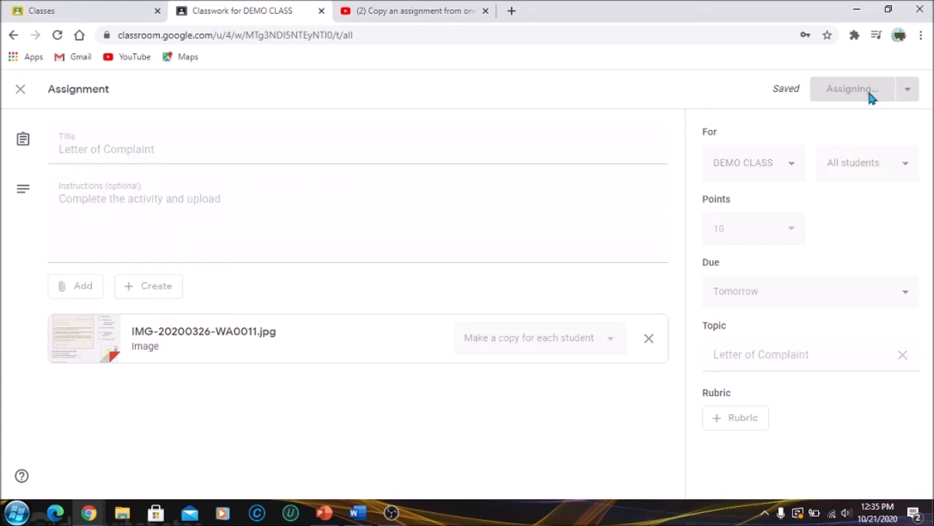
Step: Preview the posted Letter of Complaint assignment, then show the Create menu again
click(850, 88)
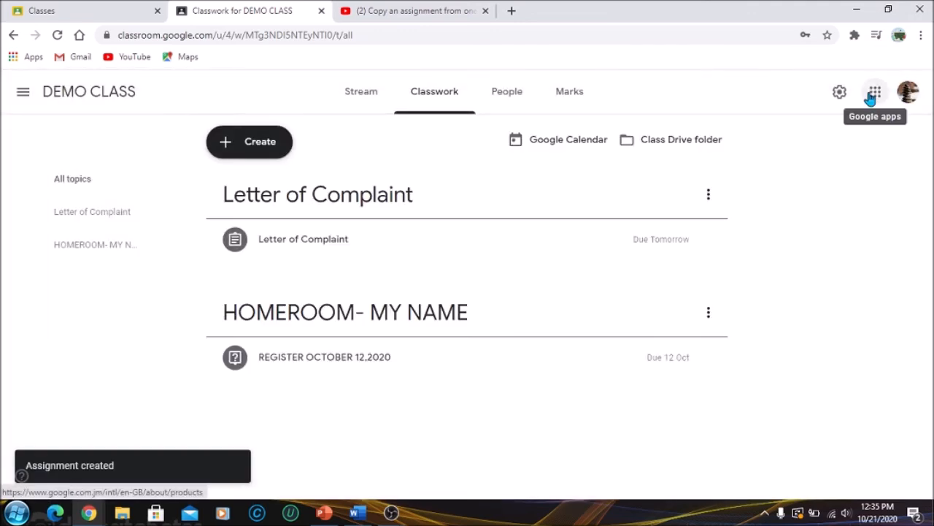
mouse_move(222, 178)
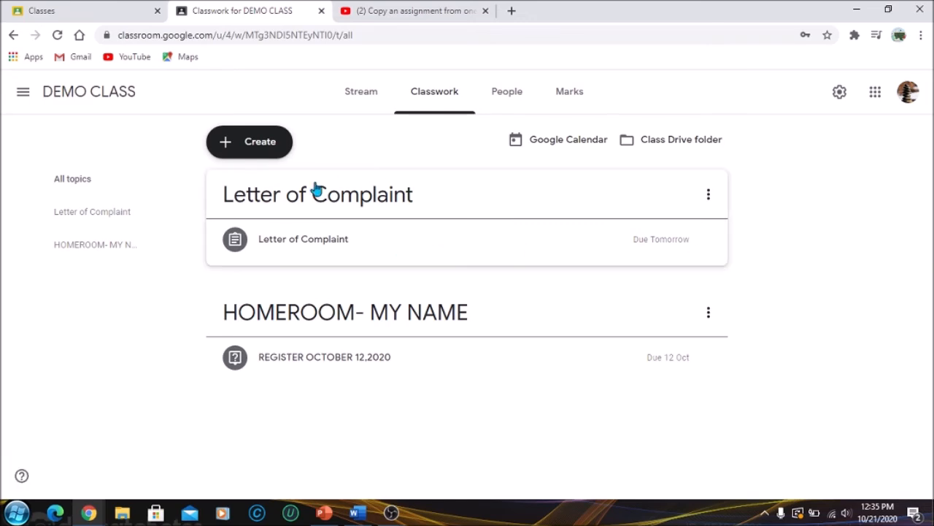
mouse_move(699, 248)
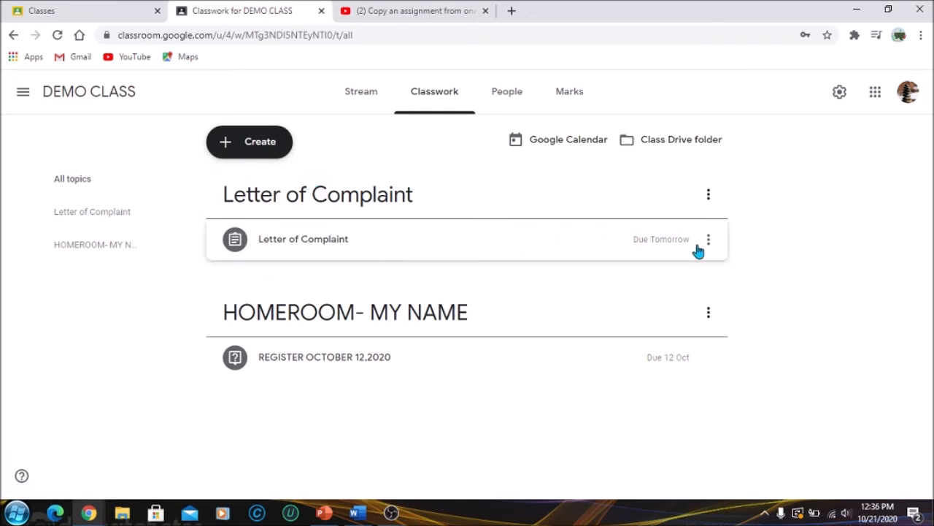
mouse_move(724, 263)
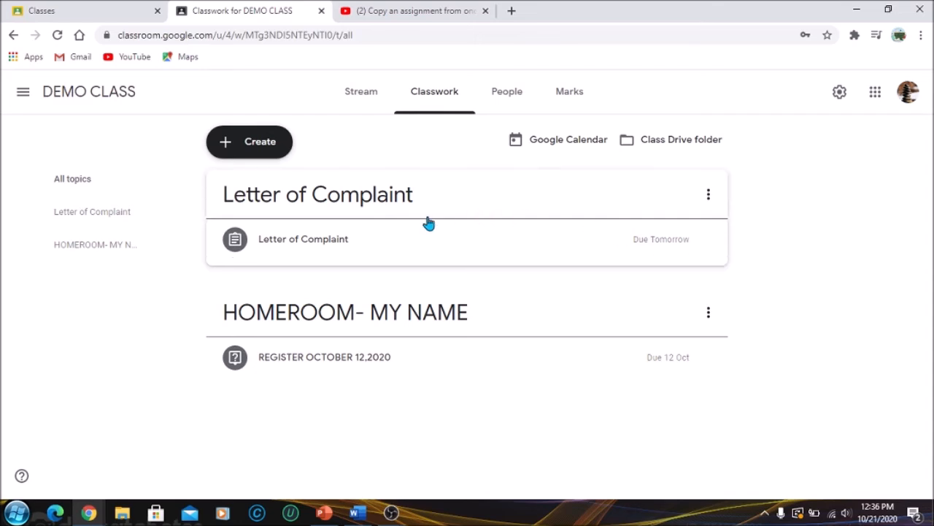
click(303, 238)
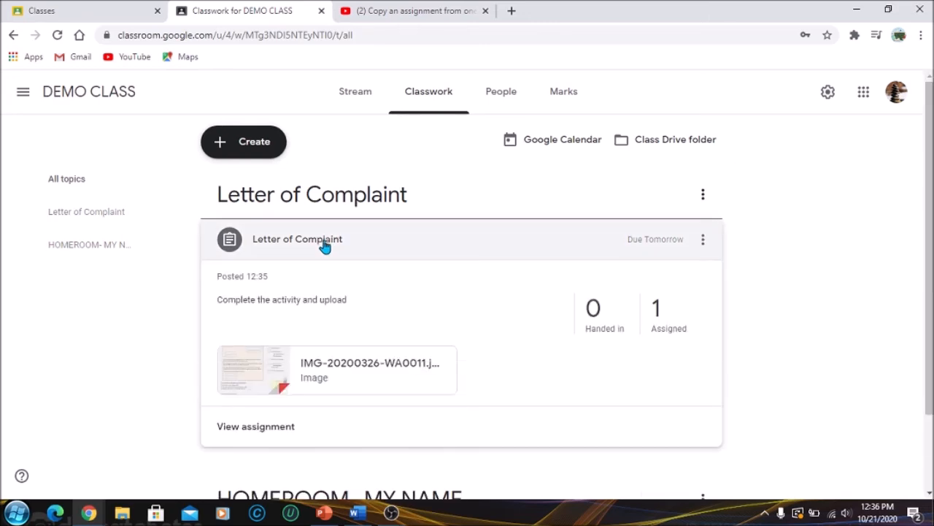
mouse_move(201, 451)
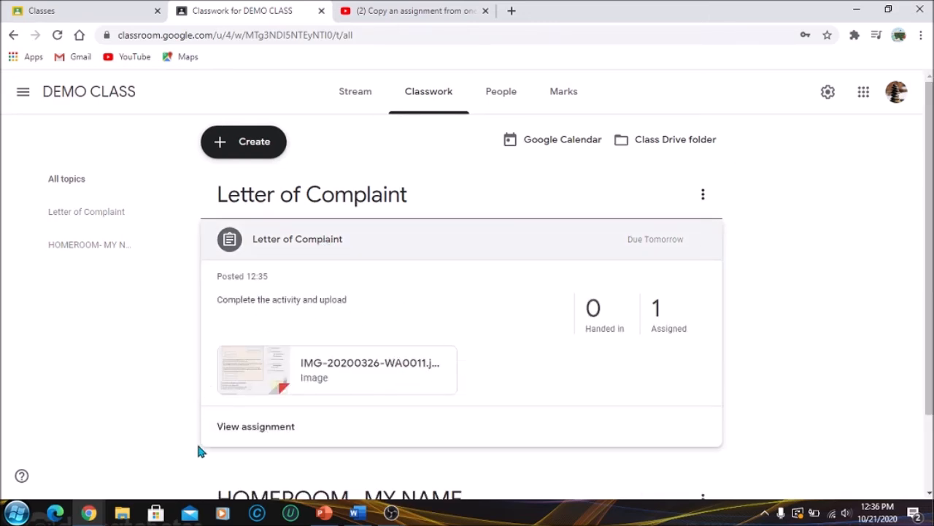
mouse_move(319, 363)
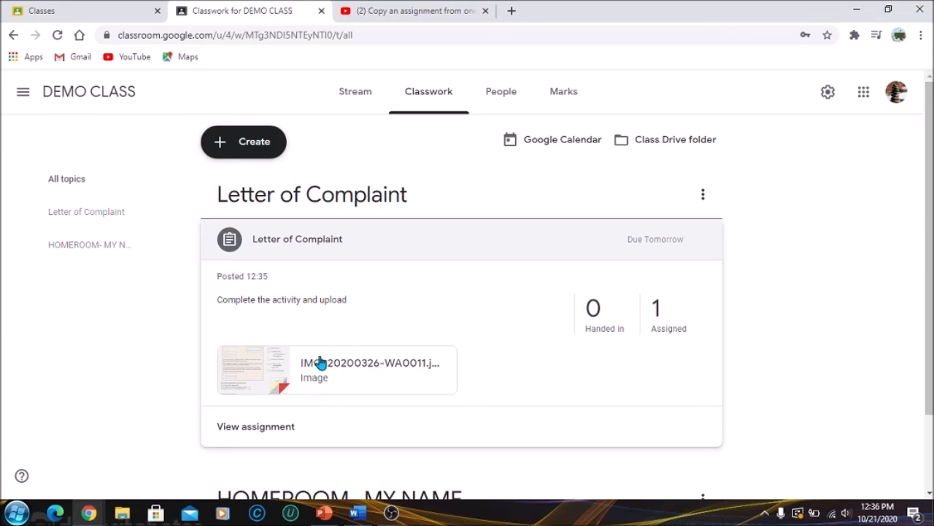
click(303, 239)
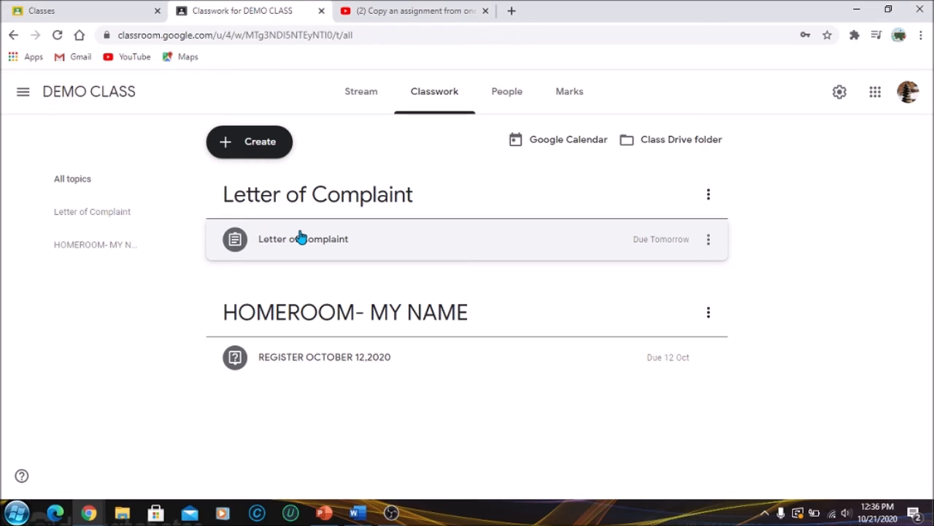
click(249, 140)
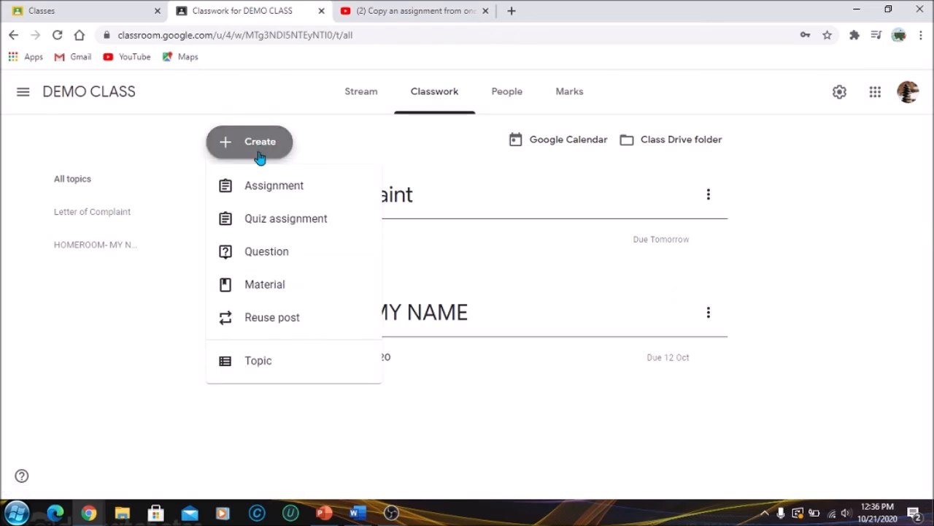
Step: Reuse the Subject Verb Agreement post with its Word quiz in DEMO CLASS
click(272, 317)
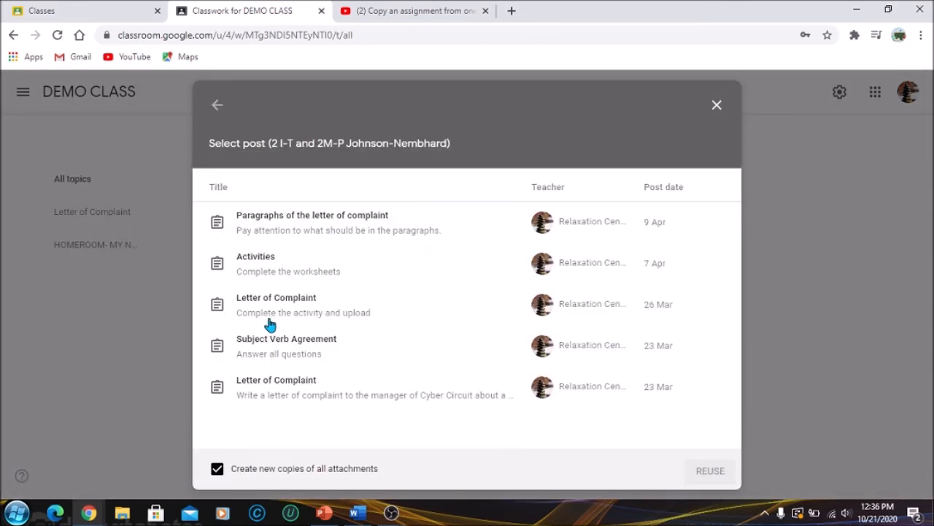
mouse_move(292, 347)
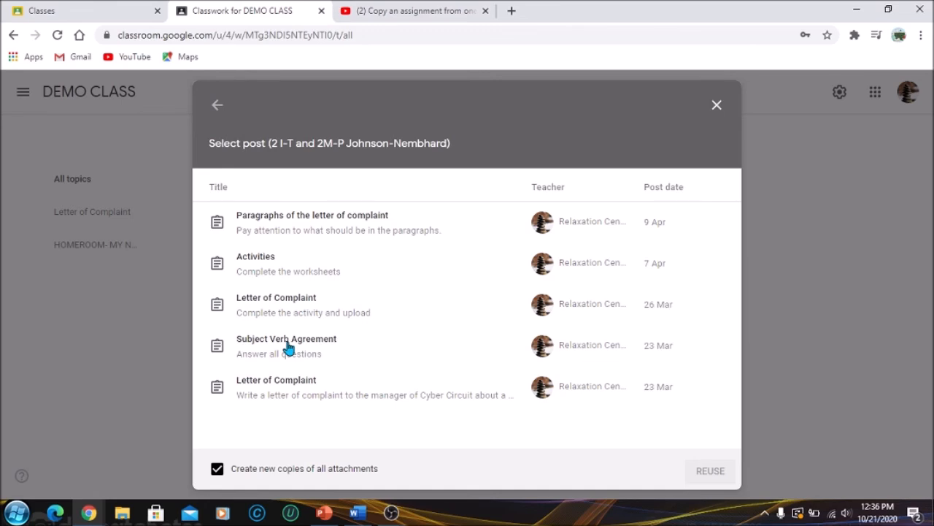
click(286, 345)
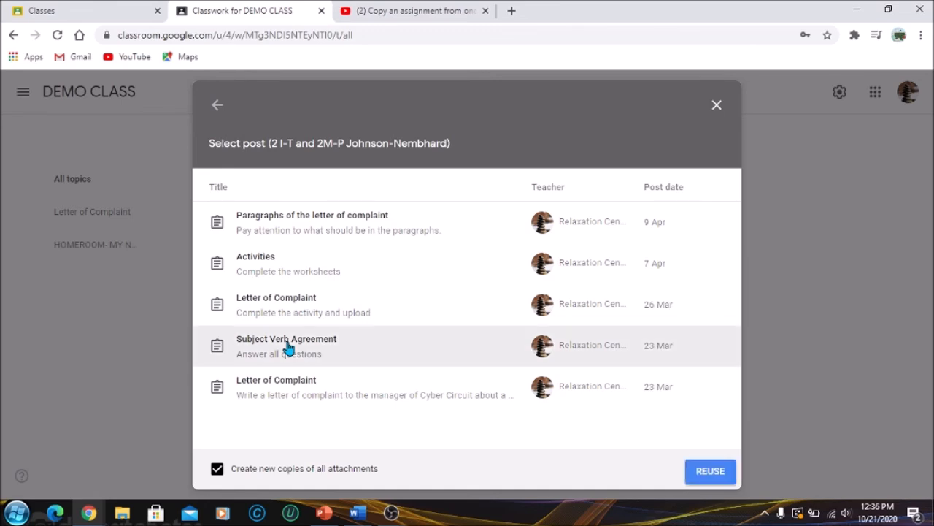
mouse_move(325, 474)
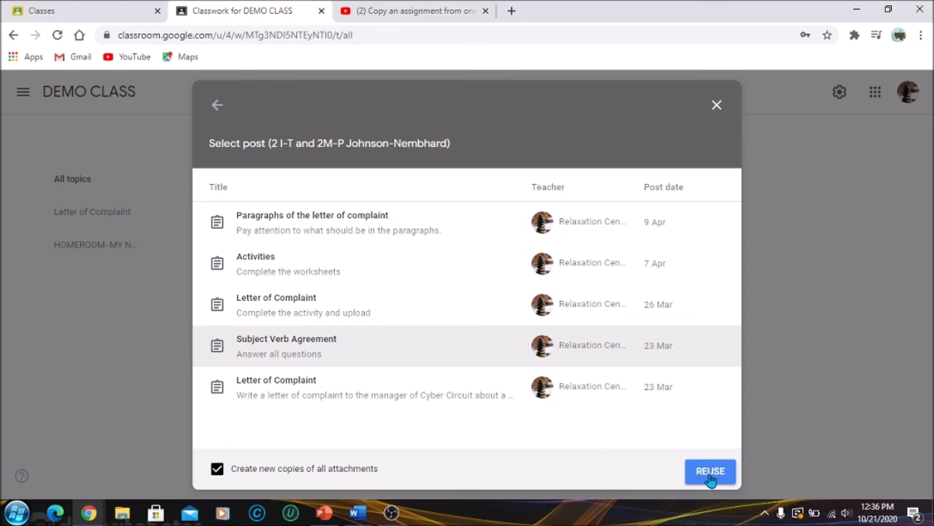
click(709, 471)
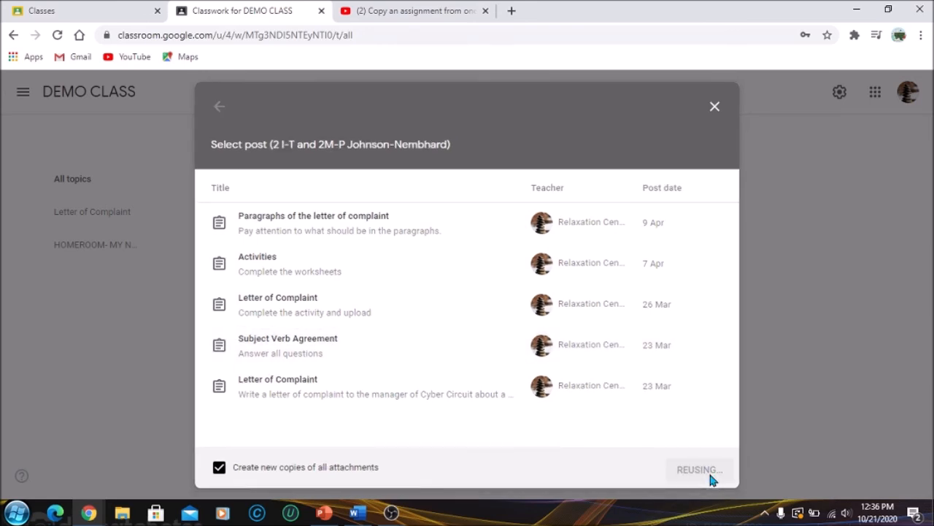
click(699, 470)
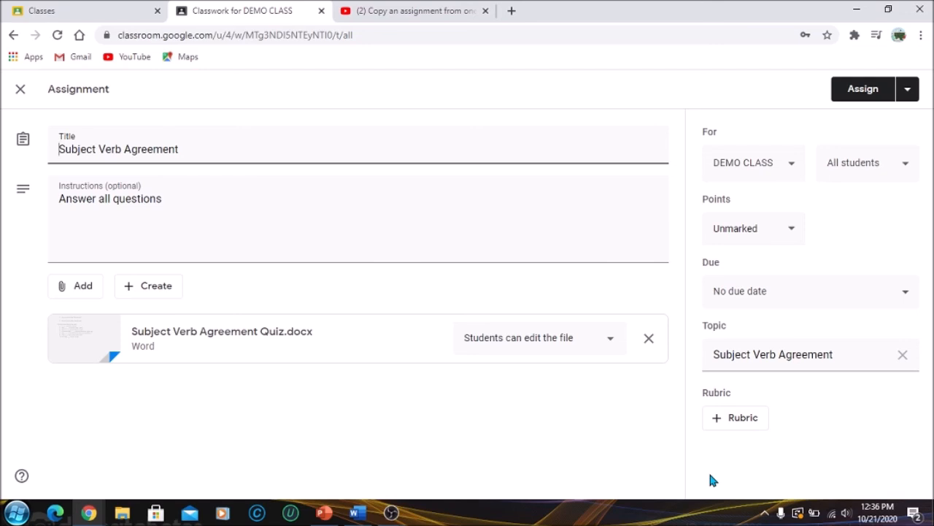
mouse_move(908, 130)
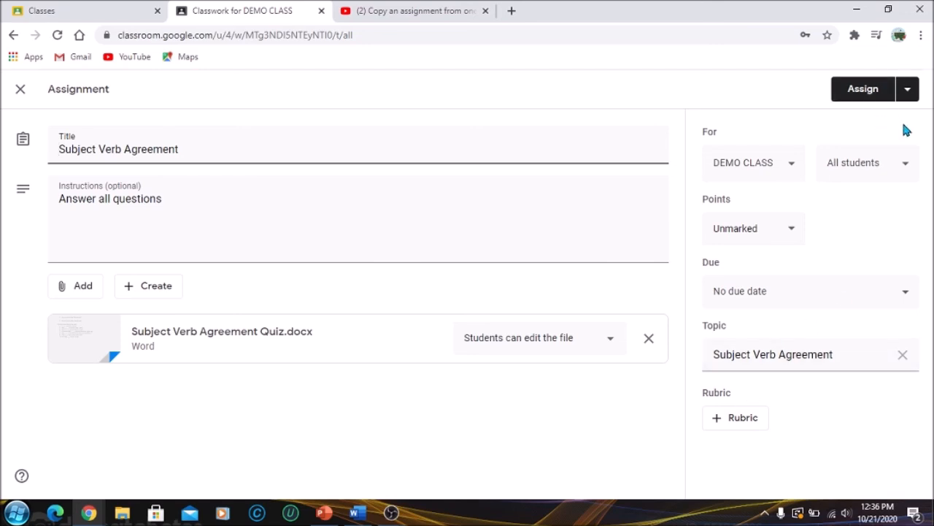
mouse_move(358, 158)
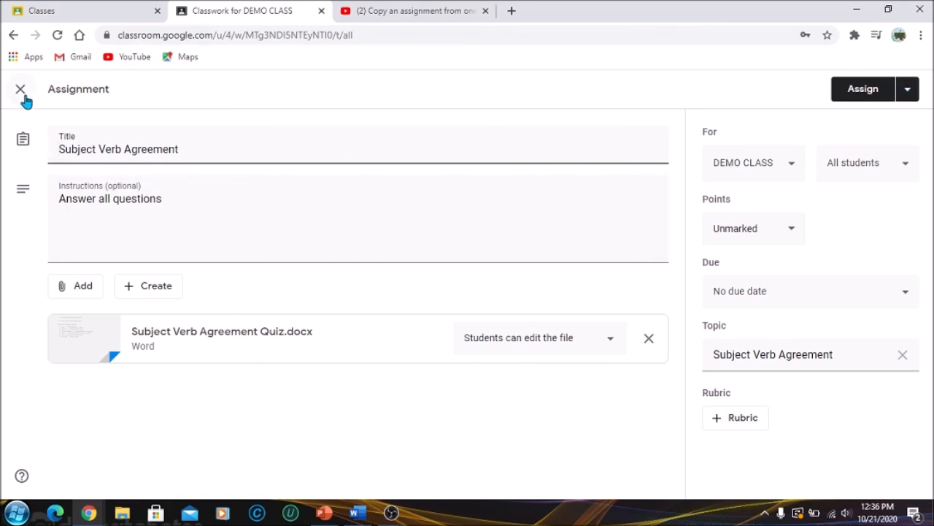
Step: Close the Subject Verb Agreement assignment editor without assigning, leaving it a draft
click(21, 88)
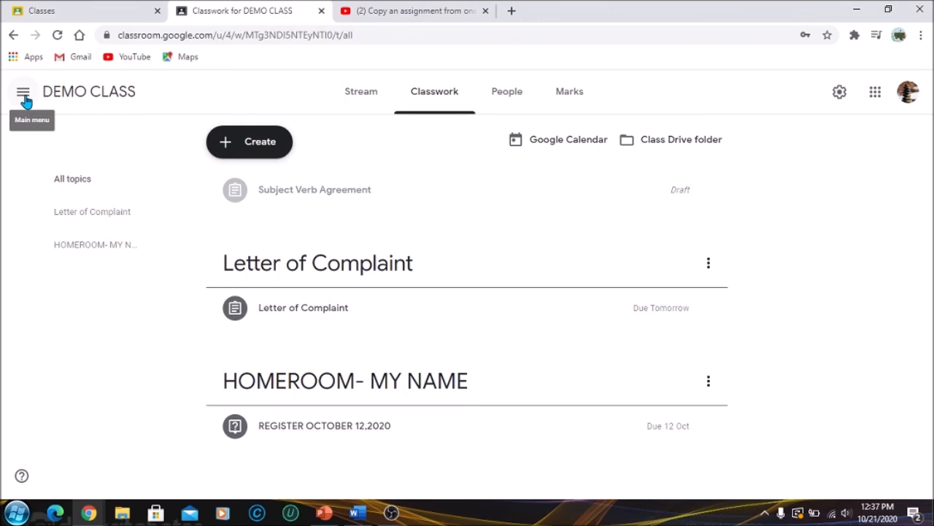